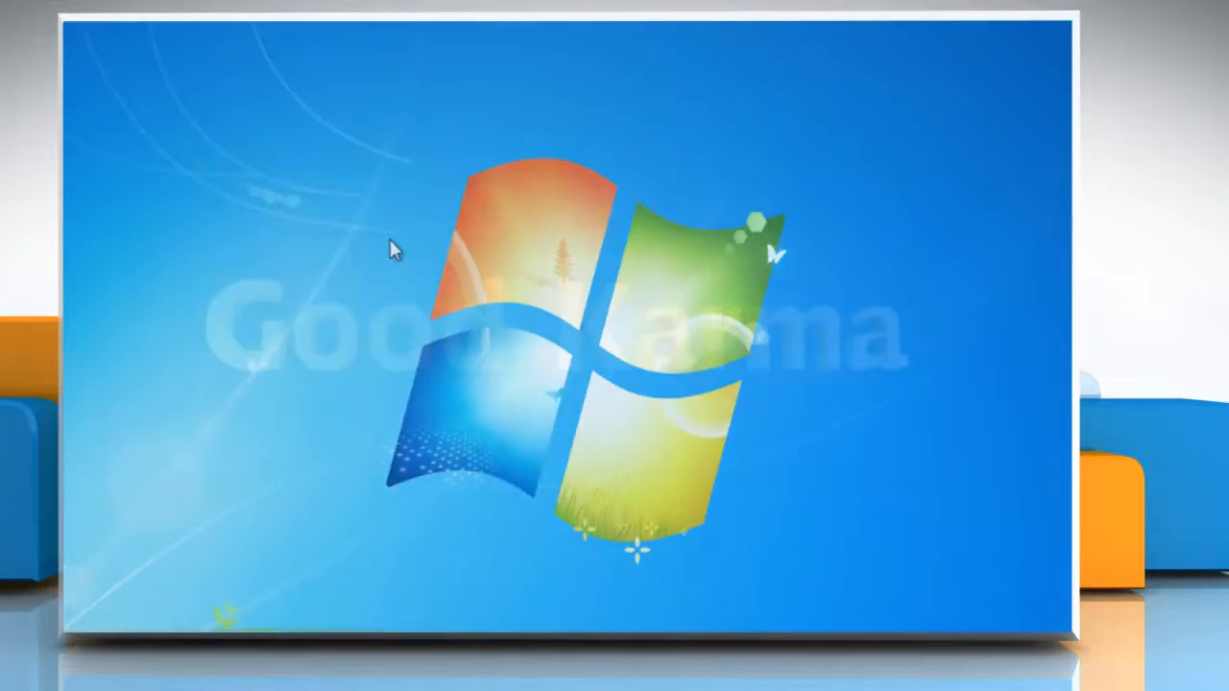
Step: Right-click an empty spot on the desktop to bring up its shortcut menu
{"action": "right_click", "coordinate": [393, 250]}
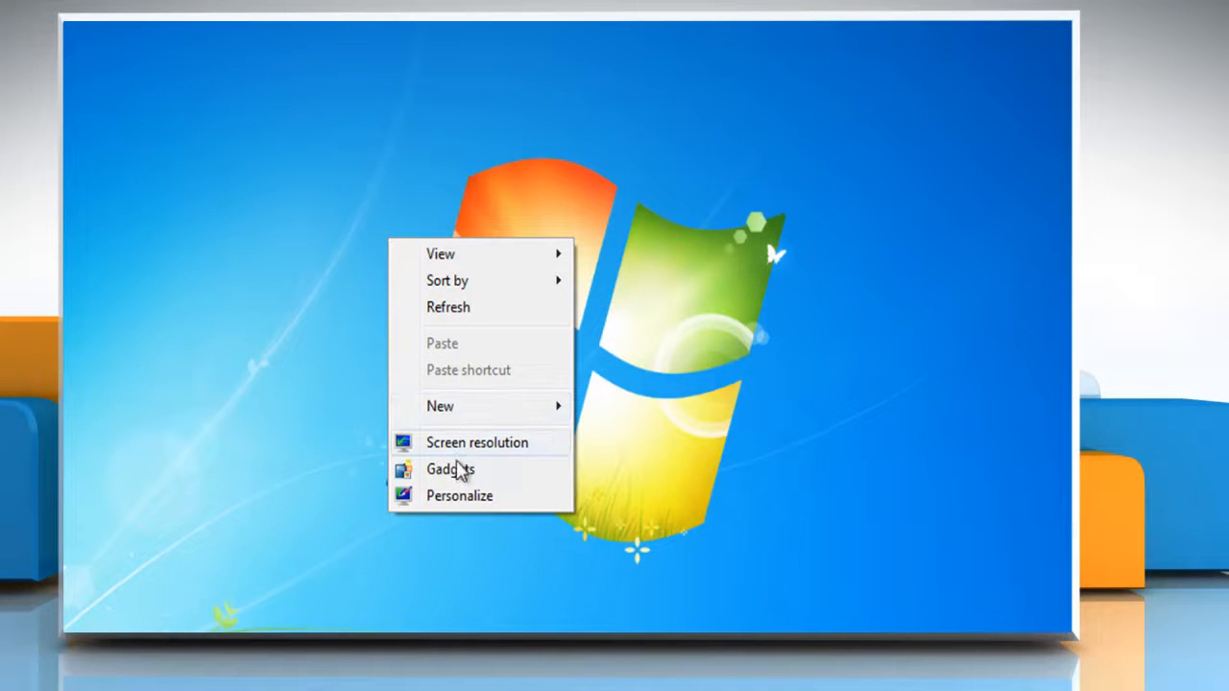
{"action": "mouse_move", "coordinate": [450, 469]}
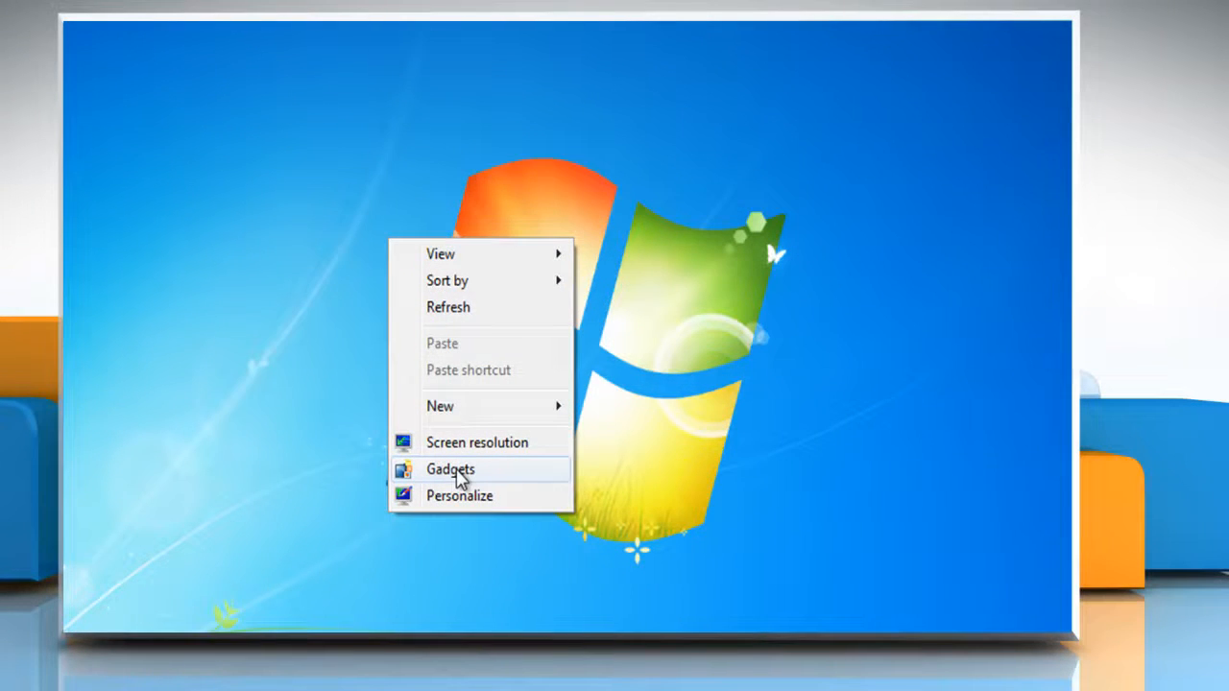
Step: Choose Gadgets from the desktop menu to open the gallery and add a Clock
{"action": "left_click", "coordinate": [450, 470]}
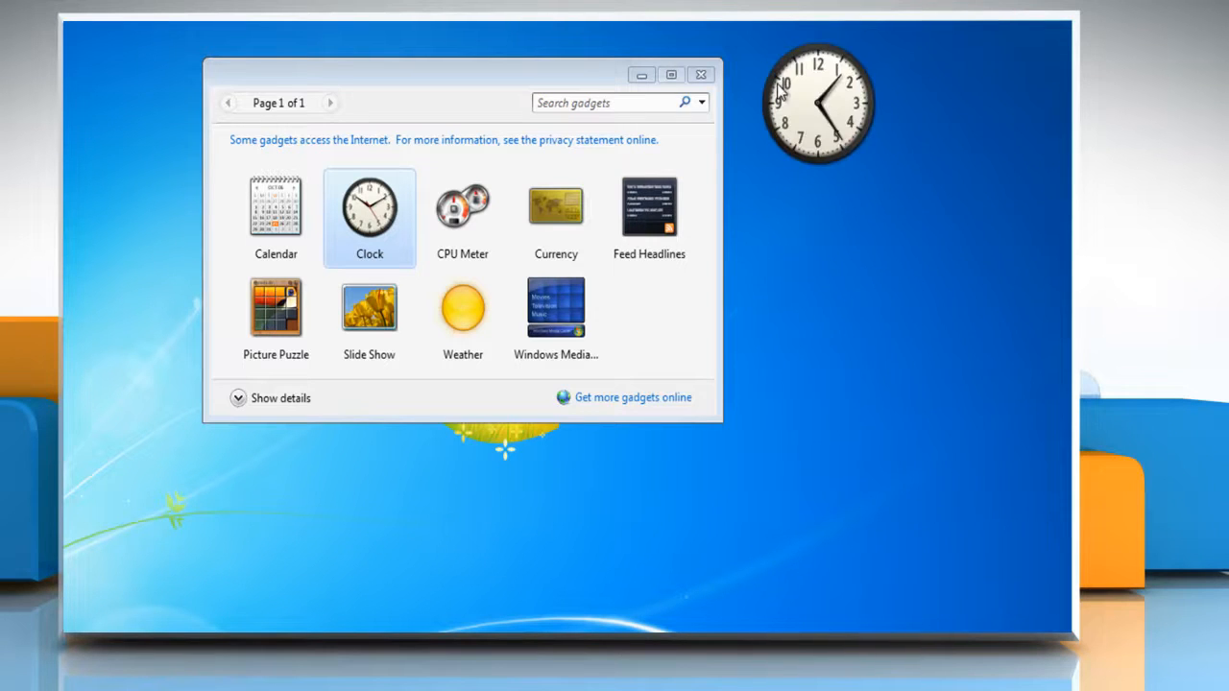
{"action": "mouse_move", "coordinate": [835, 96]}
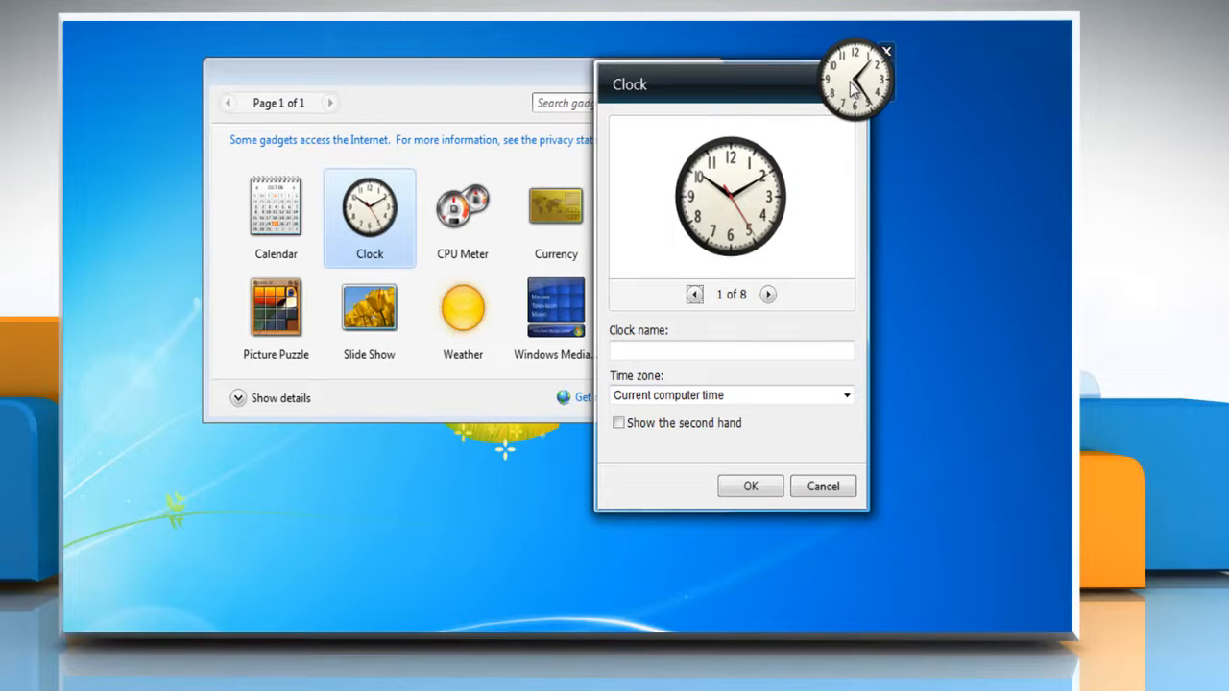
{"action": "mouse_move", "coordinate": [676, 344]}
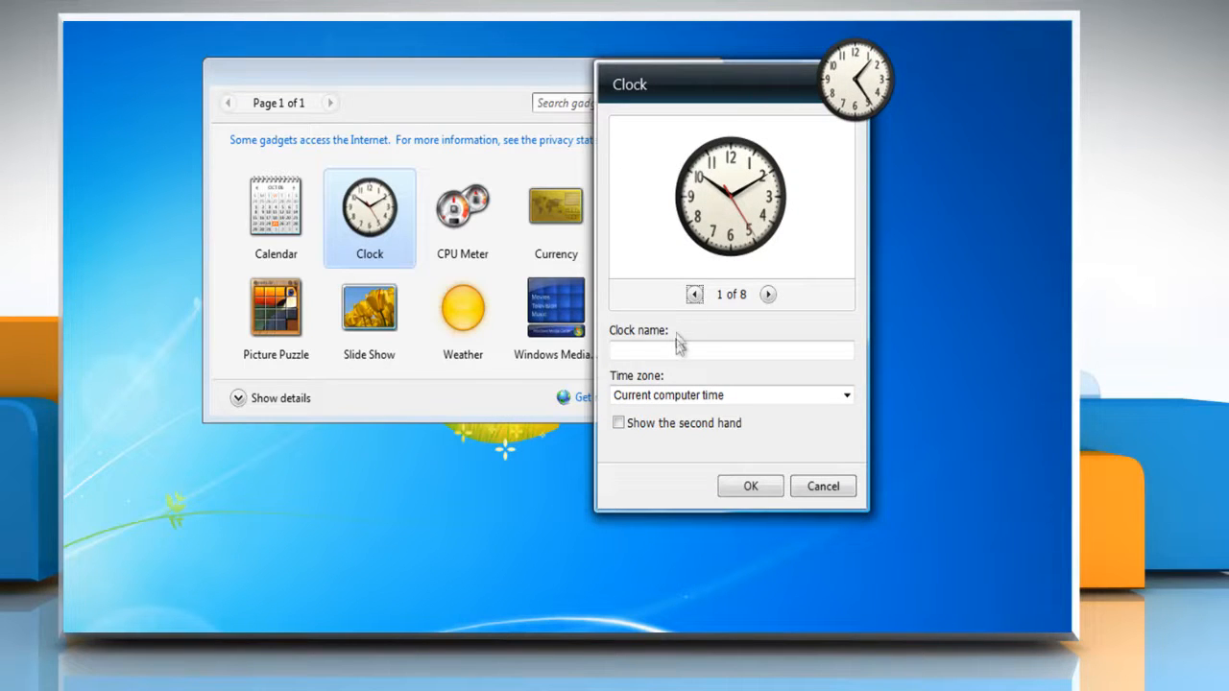
Step: Name the first clock 'Clock1' on (UTC-07:00) Arizona time and confirm
{"action": "type", "text": "Clock1"}
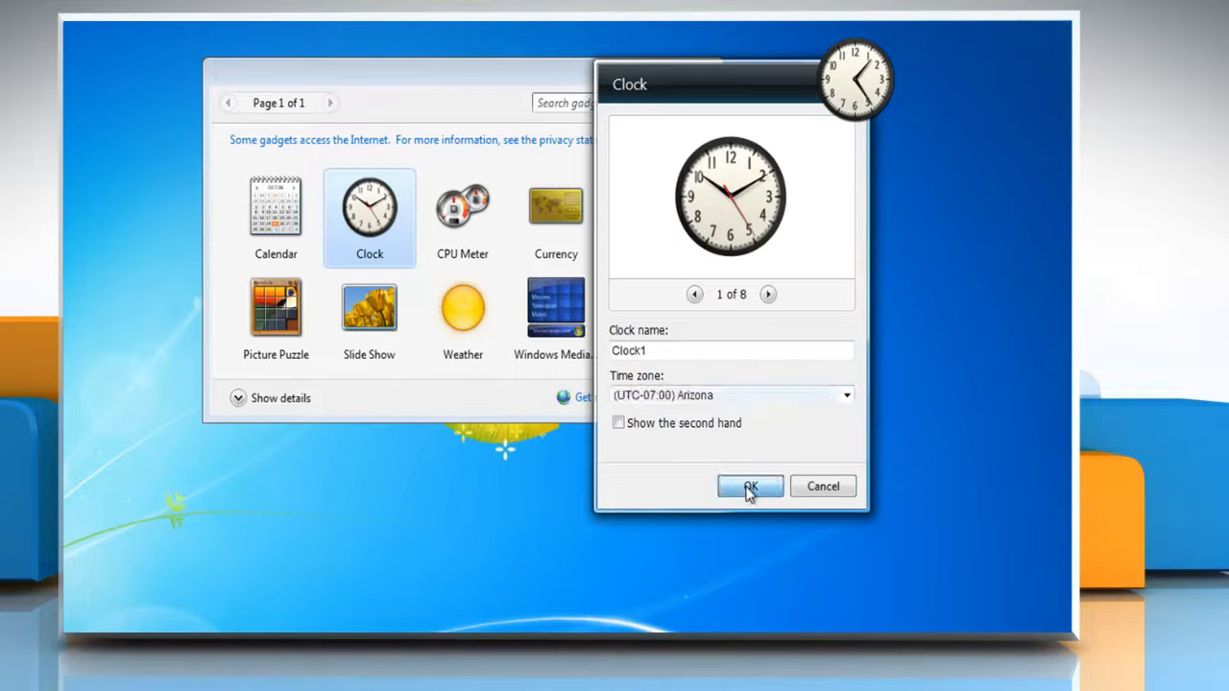
{"action": "left_click", "coordinate": [749, 485]}
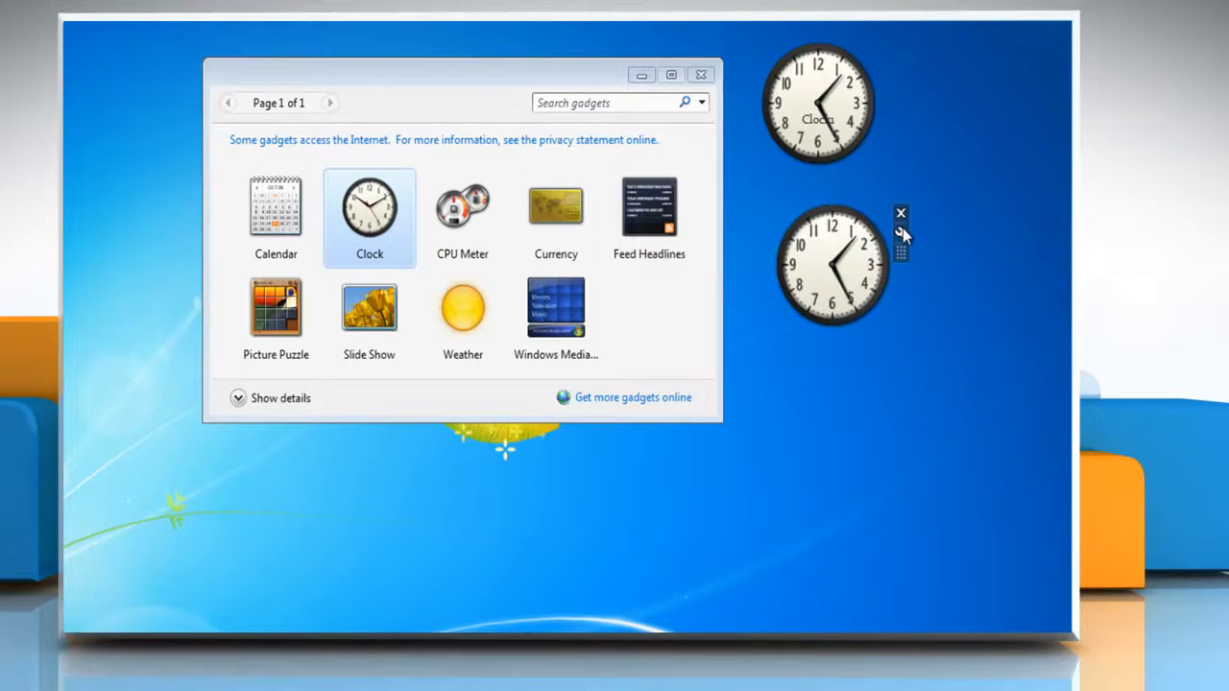
Step: Set the second clock to (UTC-04:00) Atlantic Time (Canada) and confirm
{"action": "left_click", "coordinate": [900, 237]}
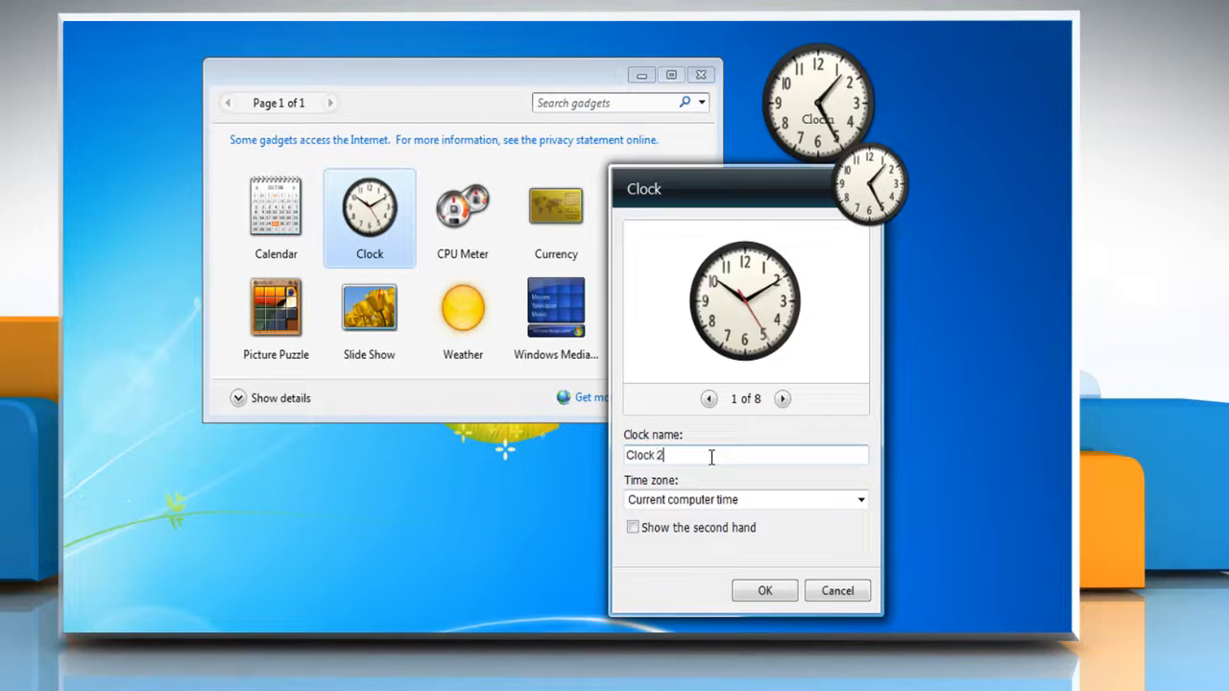
{"action": "left_click", "coordinate": [744, 499]}
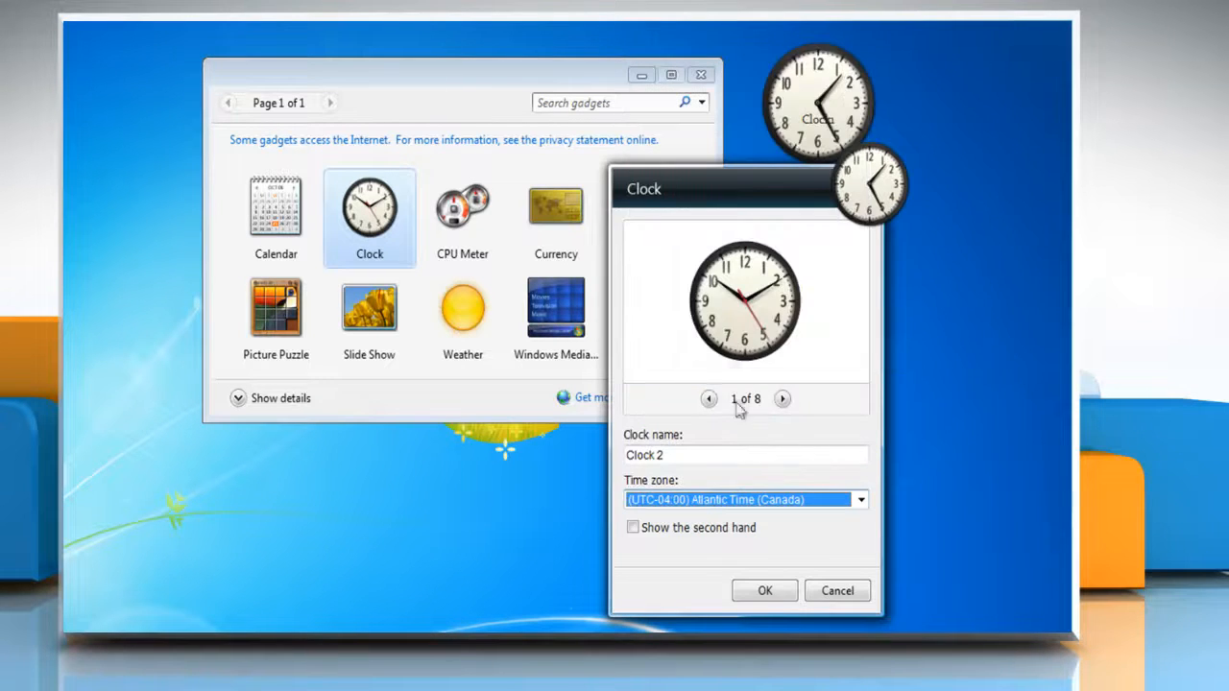
{"action": "left_click", "coordinate": [764, 590]}
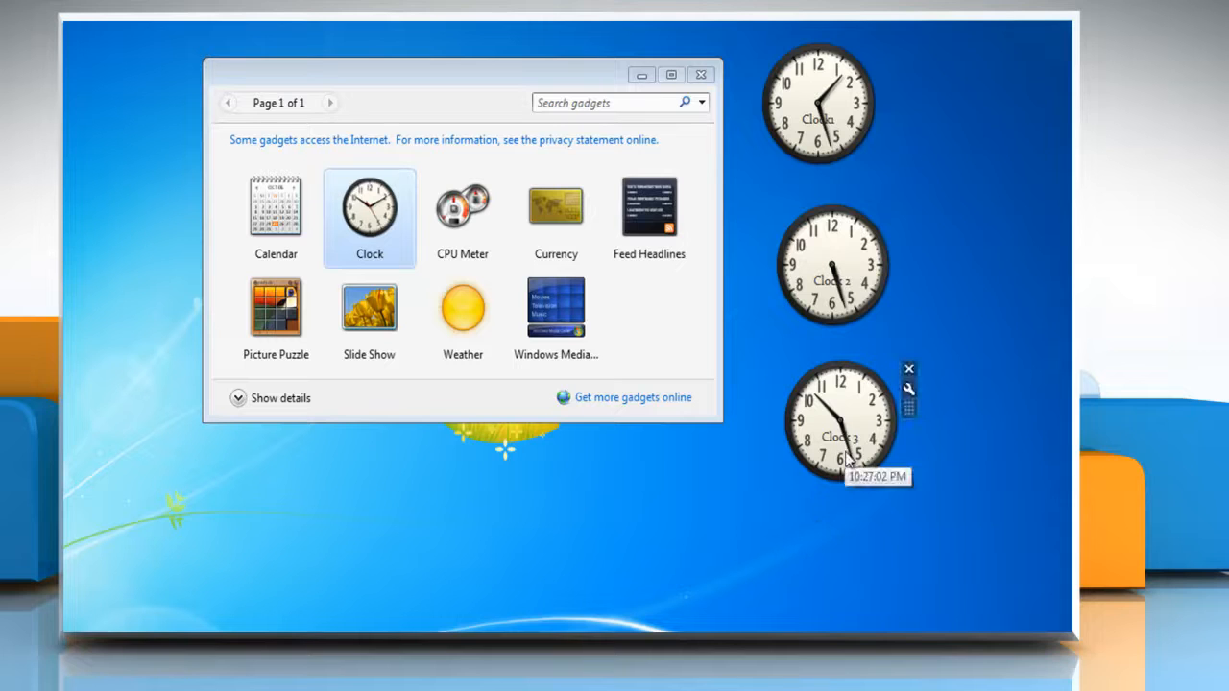